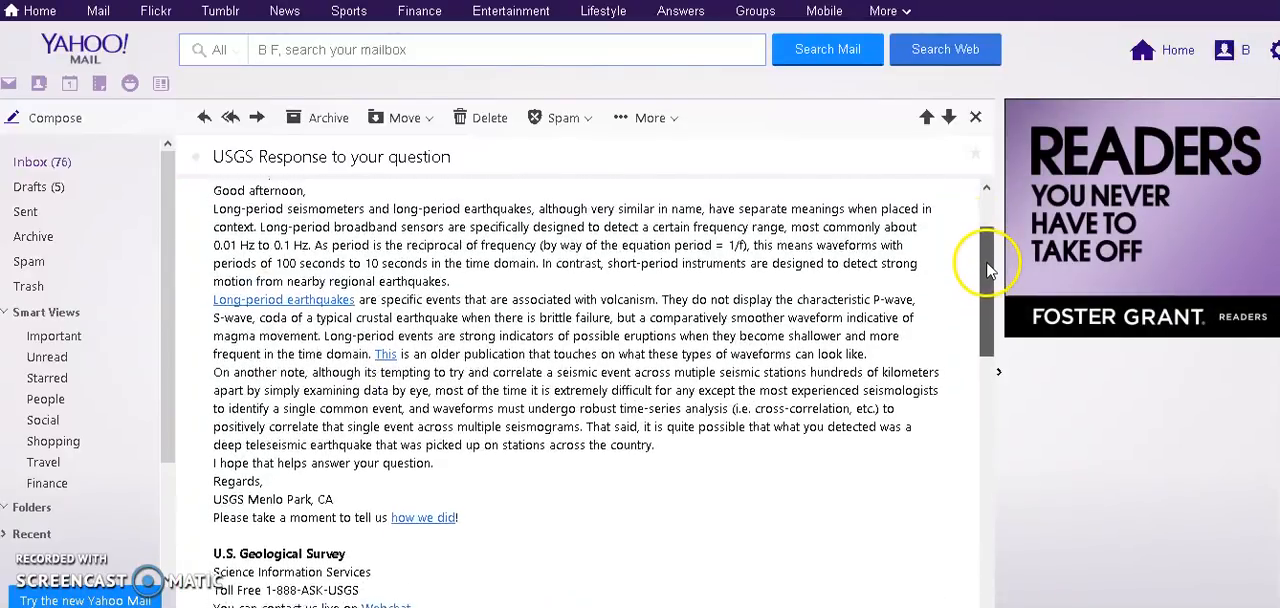
pyautogui.scroll(3)
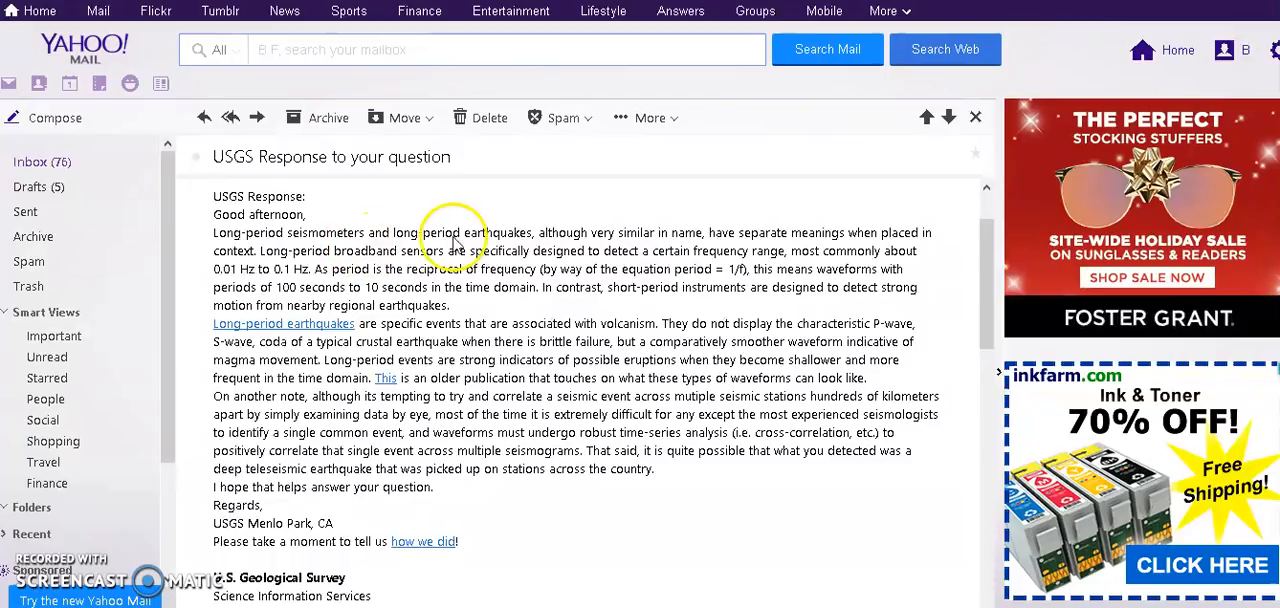
pyautogui.moveTo(660, 240)
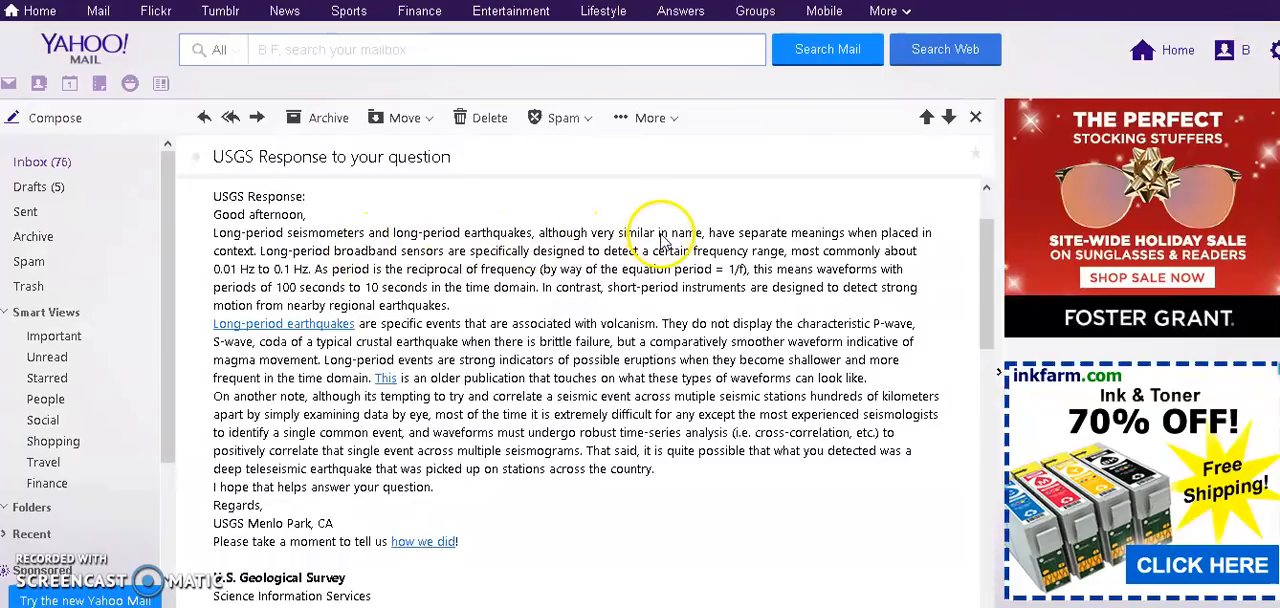
pyautogui.moveTo(896, 244)
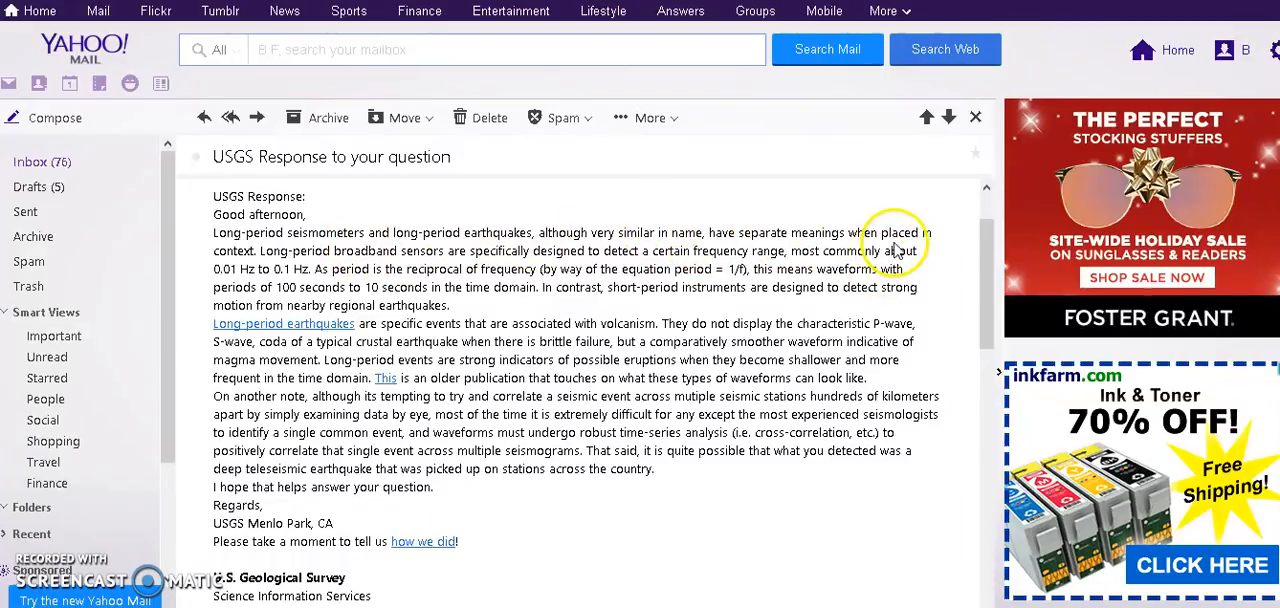
pyautogui.moveTo(270, 278)
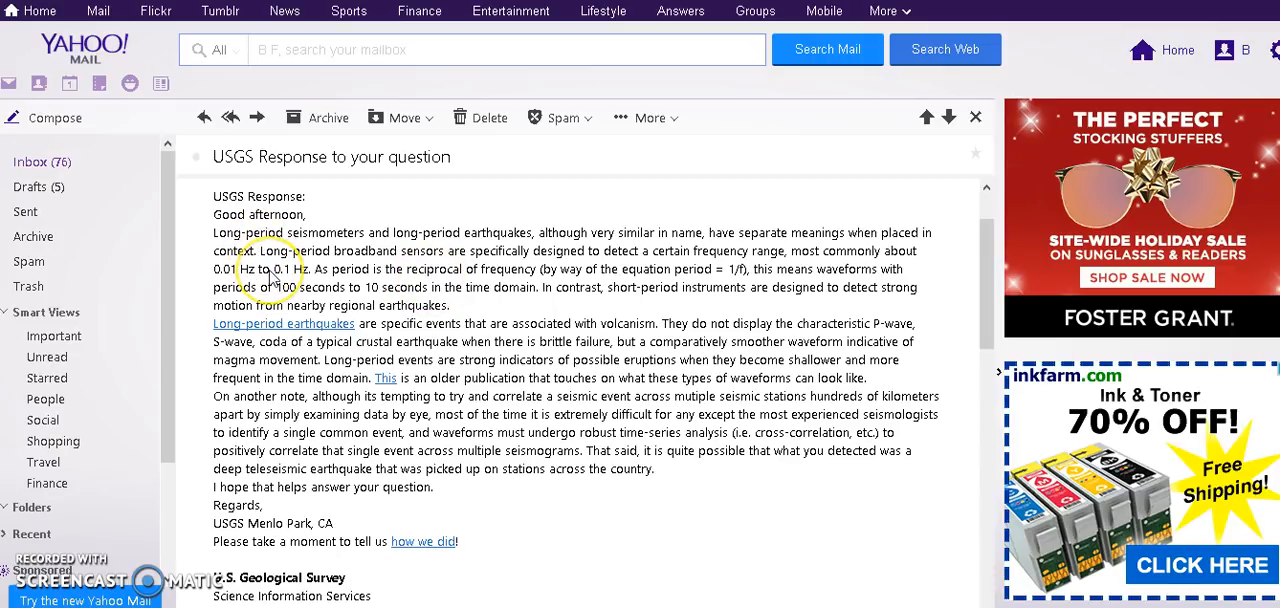
pyautogui.moveTo(536, 196)
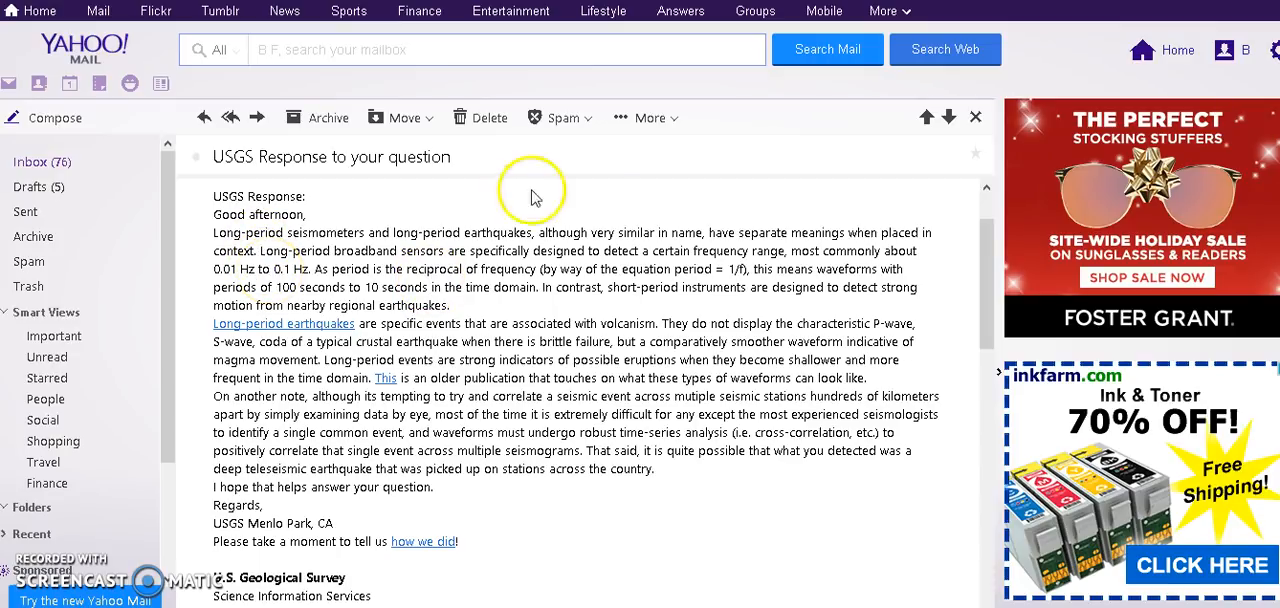
pyautogui.moveTo(596, 192)
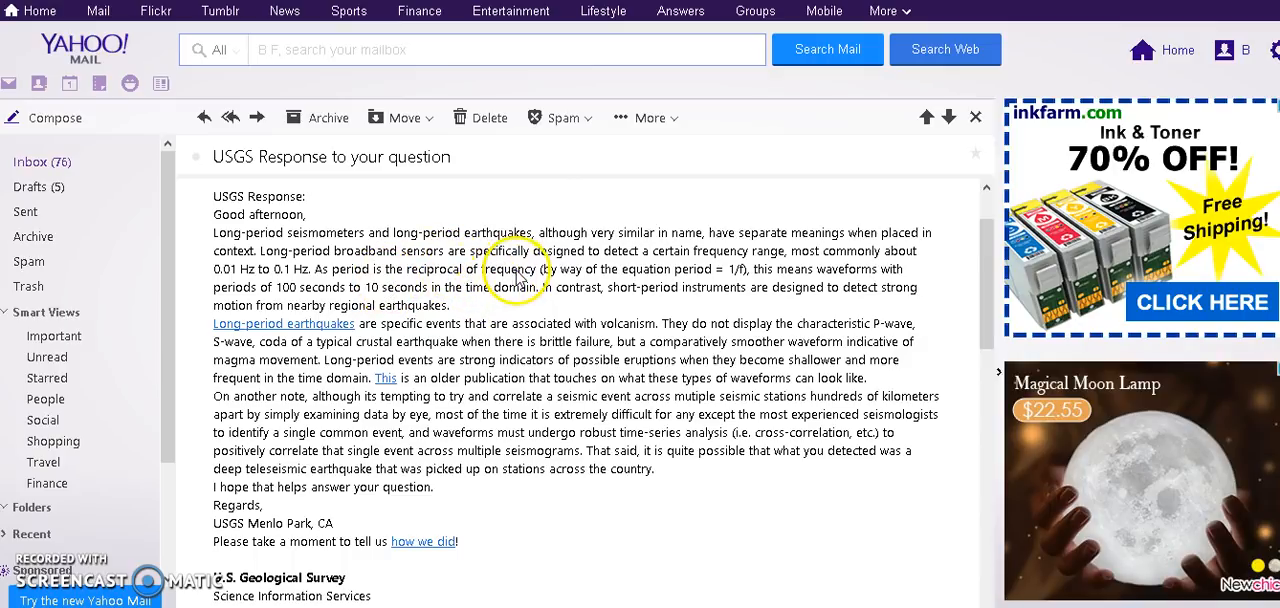
pyautogui.moveTo(704, 280)
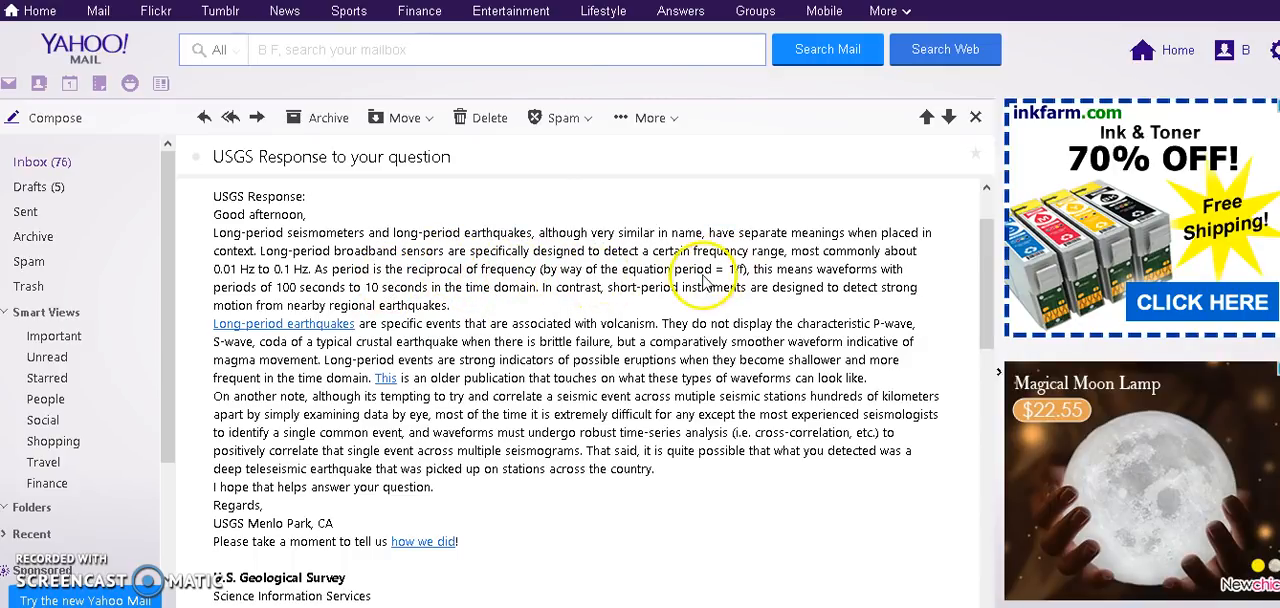
pyautogui.moveTo(776, 278)
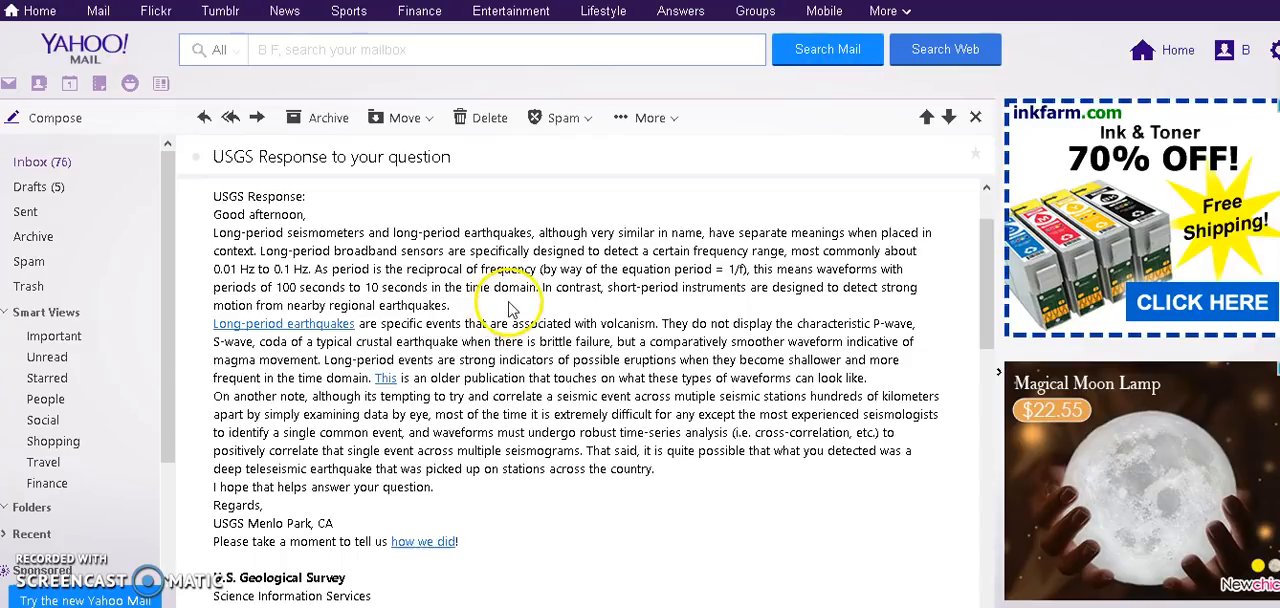
pyautogui.moveTo(596, 308)
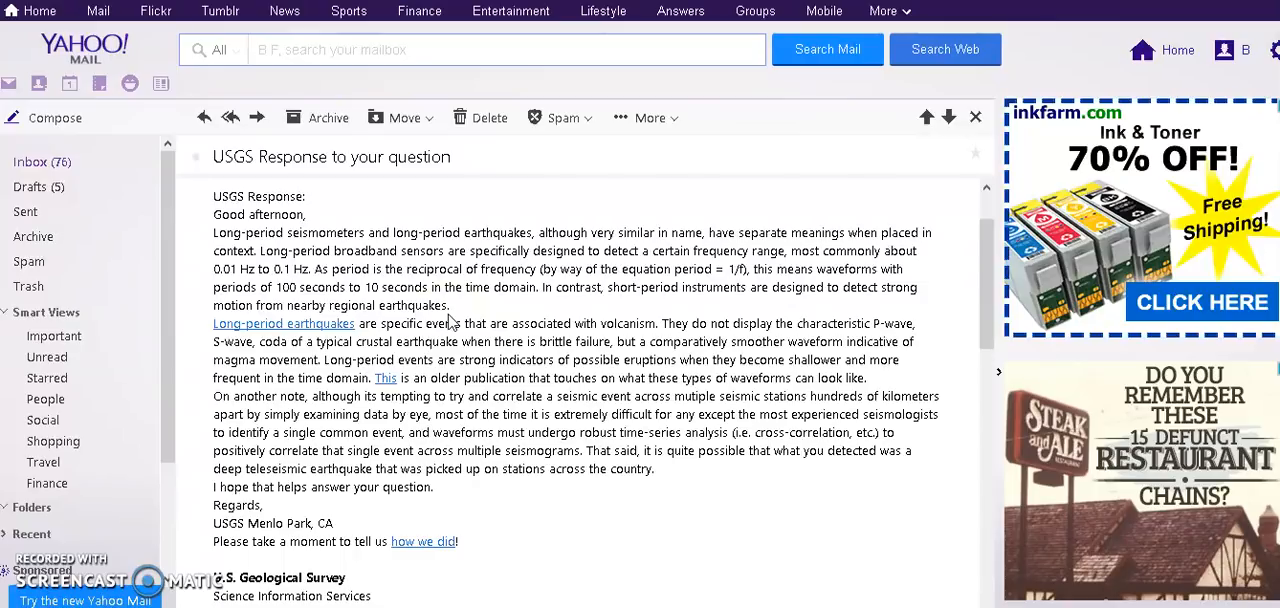
pyautogui.moveTo(540, 500)
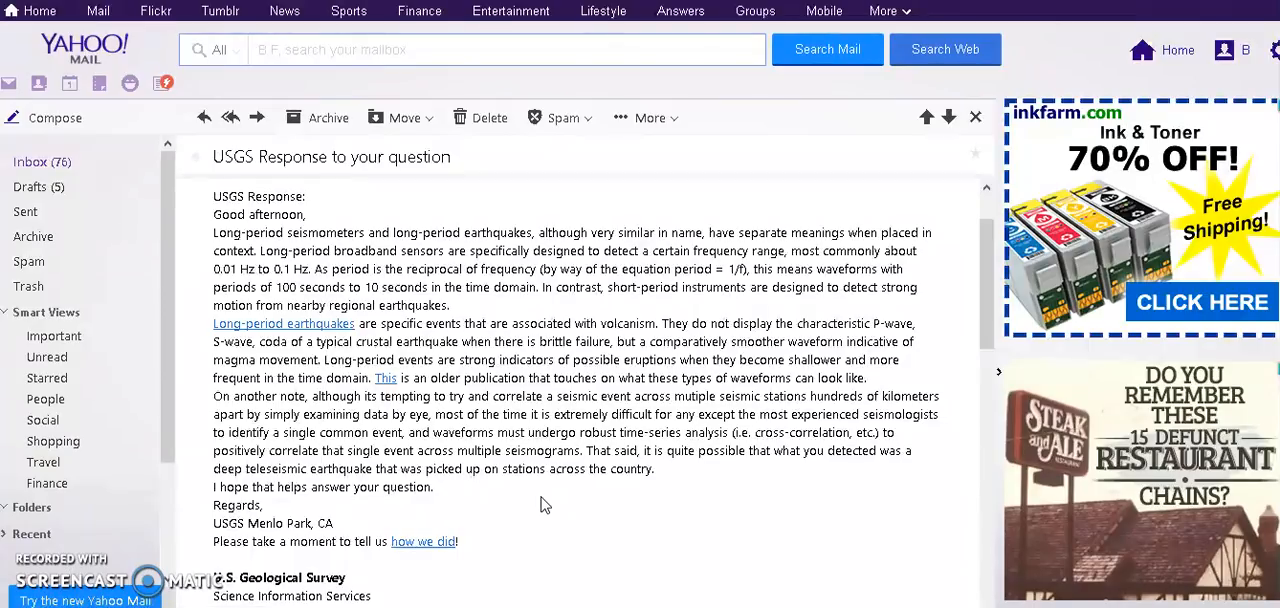
pyautogui.moveTo(680, 370)
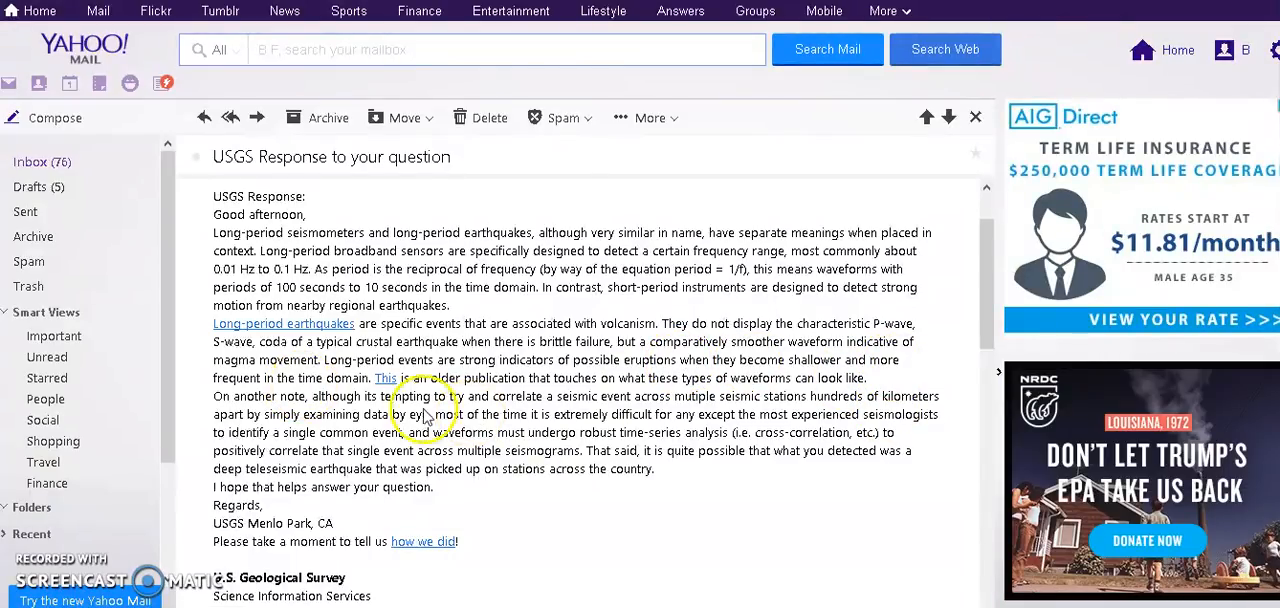
pyautogui.moveTo(430, 410)
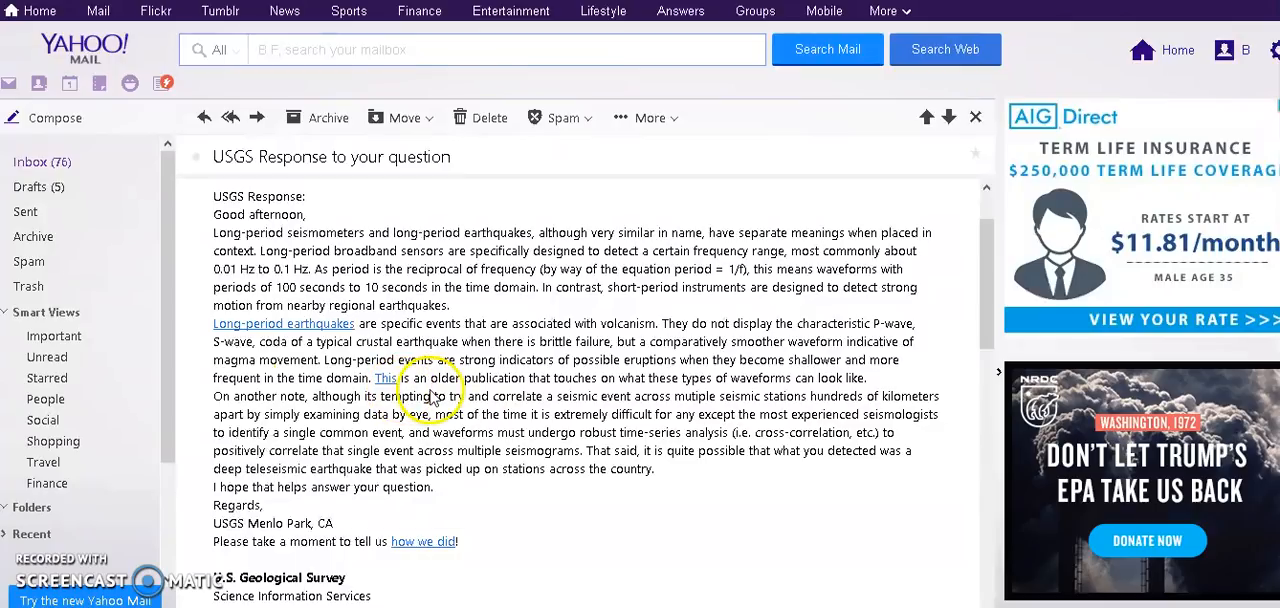
pyautogui.moveTo(752, 396)
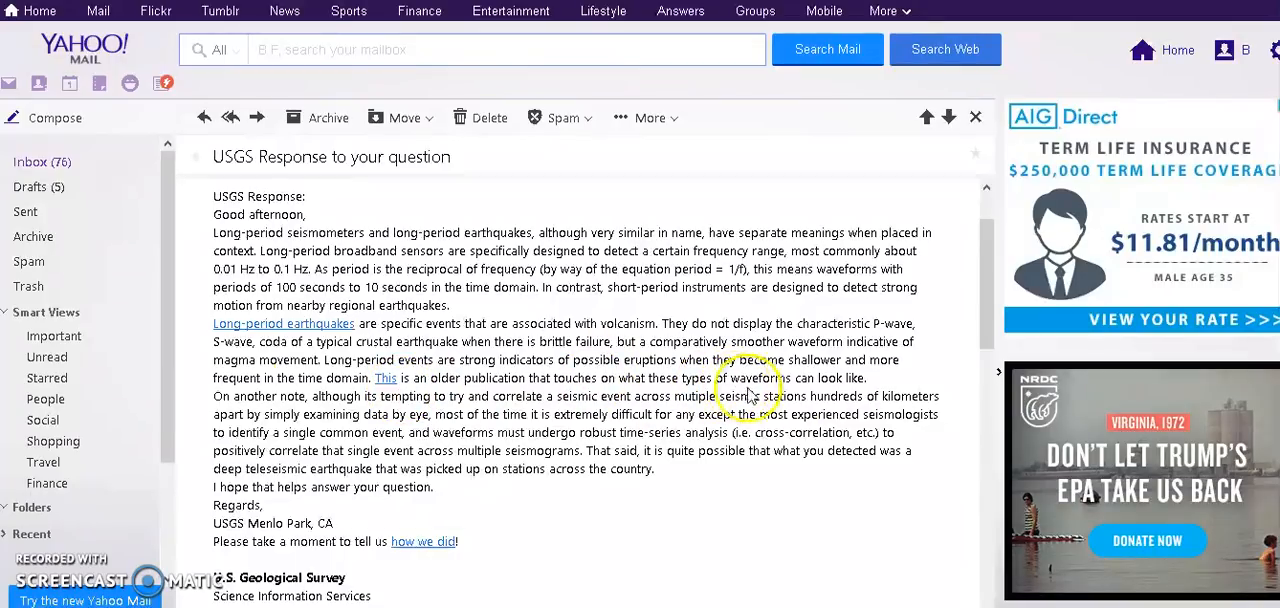
pyautogui.moveTo(860, 384)
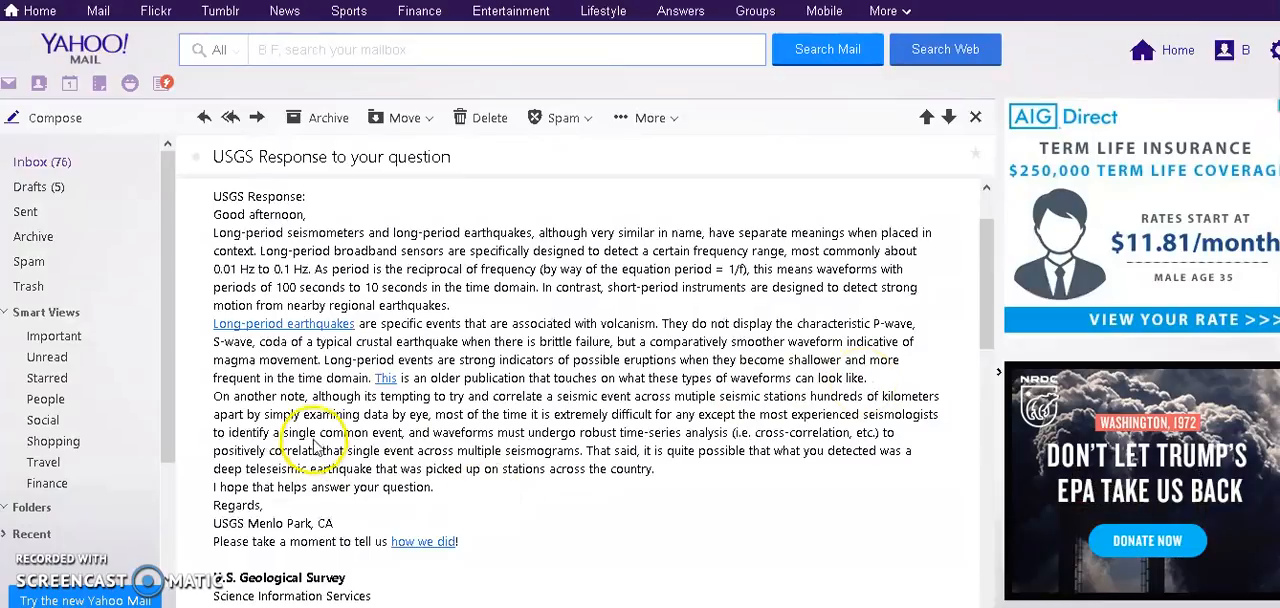
pyautogui.moveTo(538, 404)
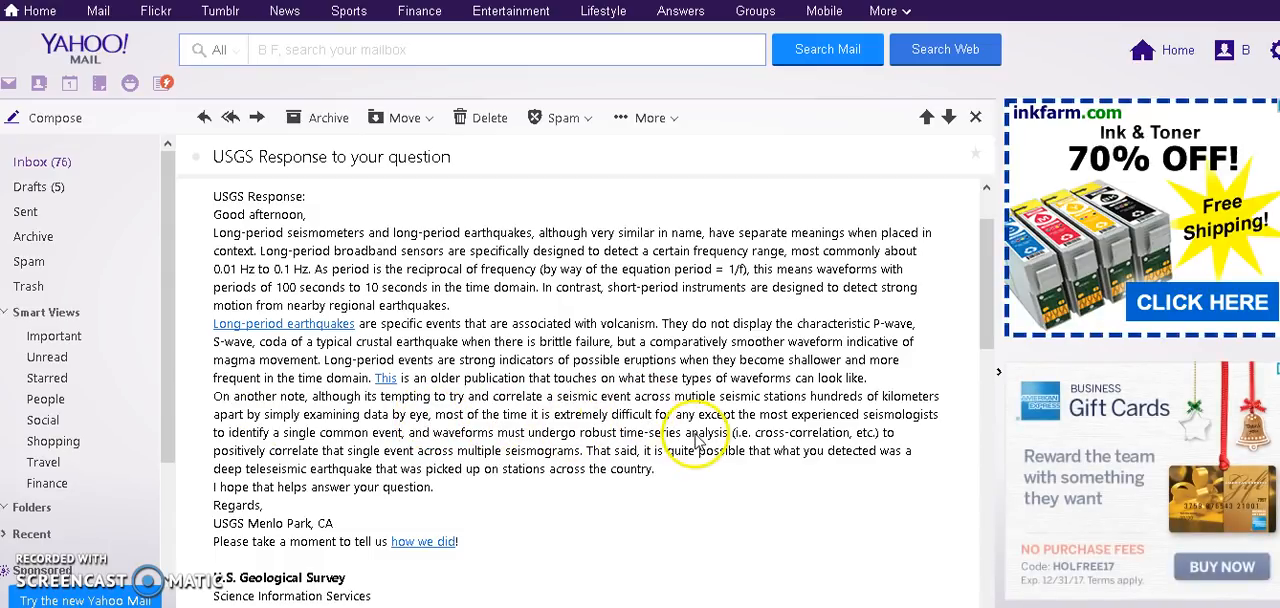
pyautogui.moveTo(816, 424)
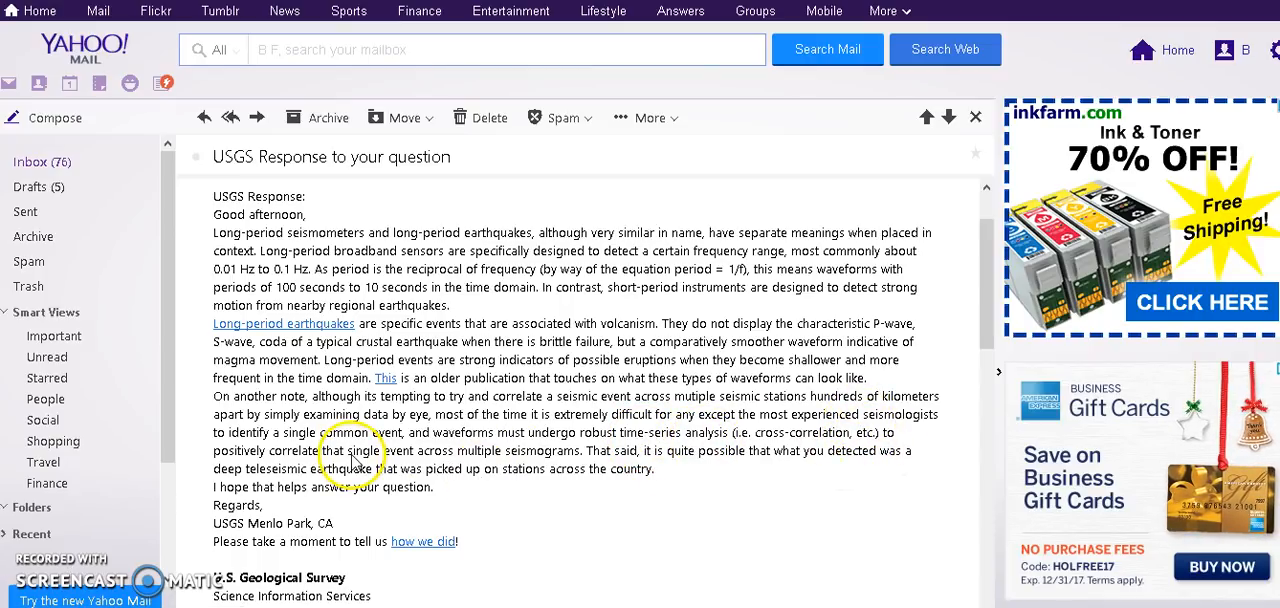
pyautogui.moveTo(576, 480)
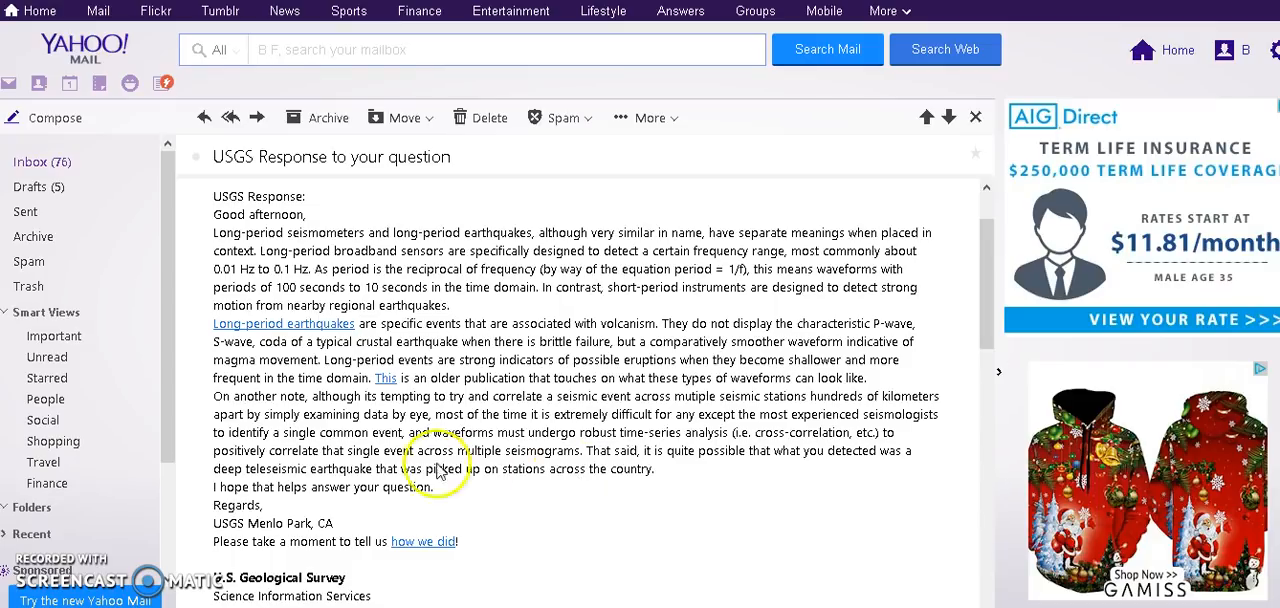
pyautogui.moveTo(518, 488)
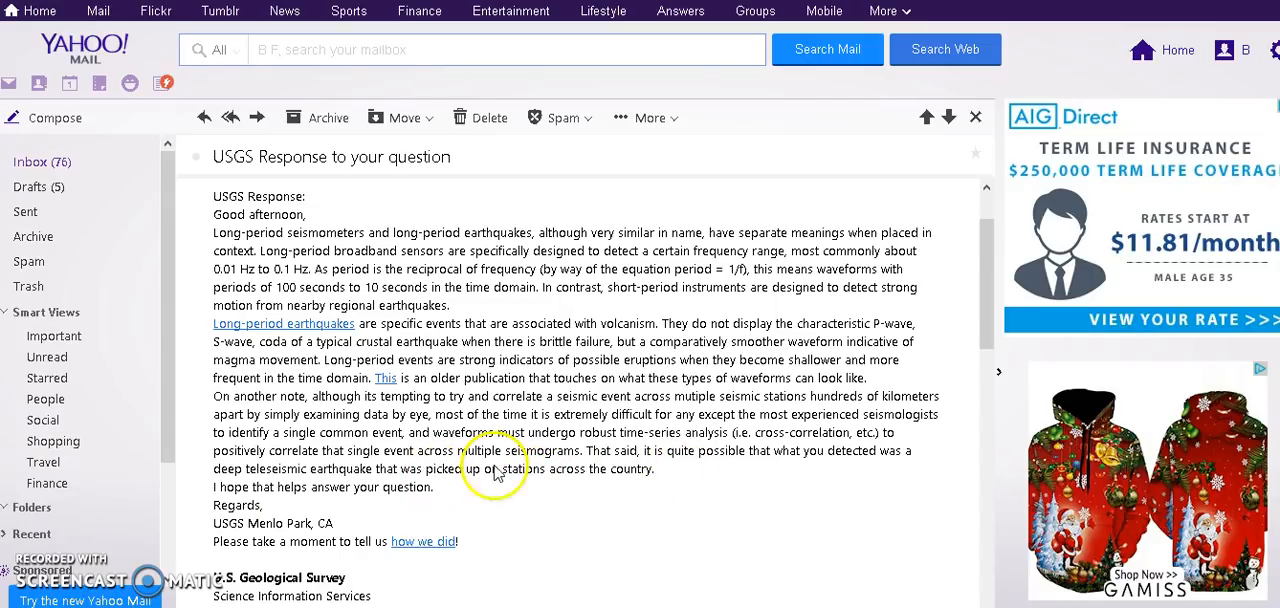
pyautogui.moveTo(710, 464)
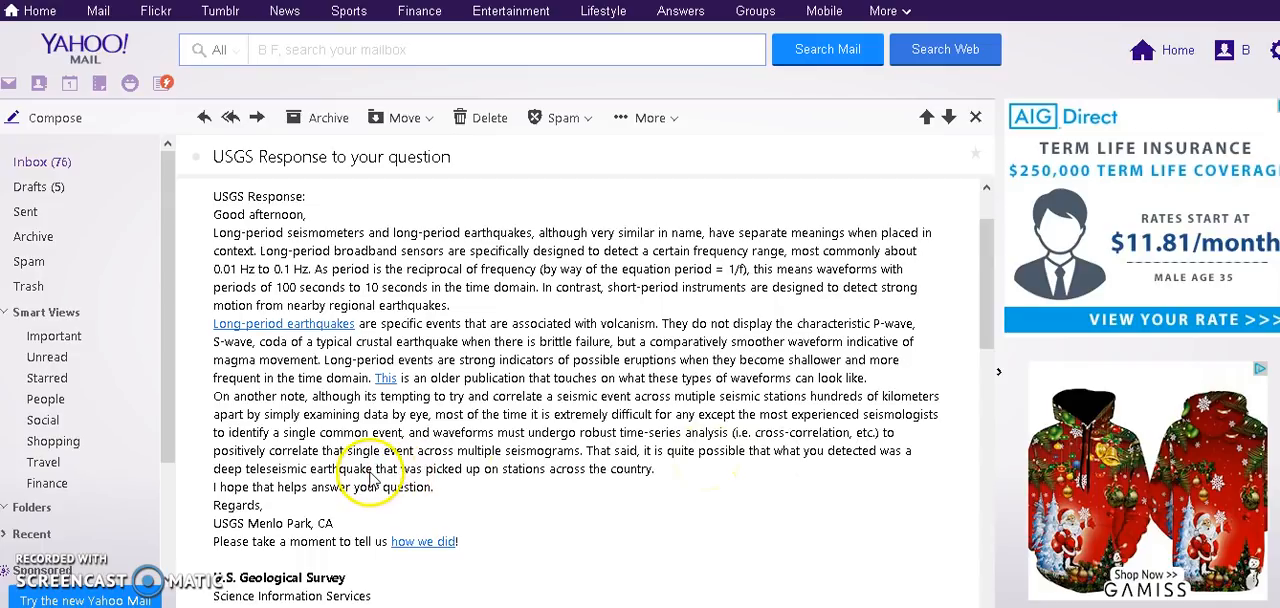
pyautogui.moveTo(544, 490)
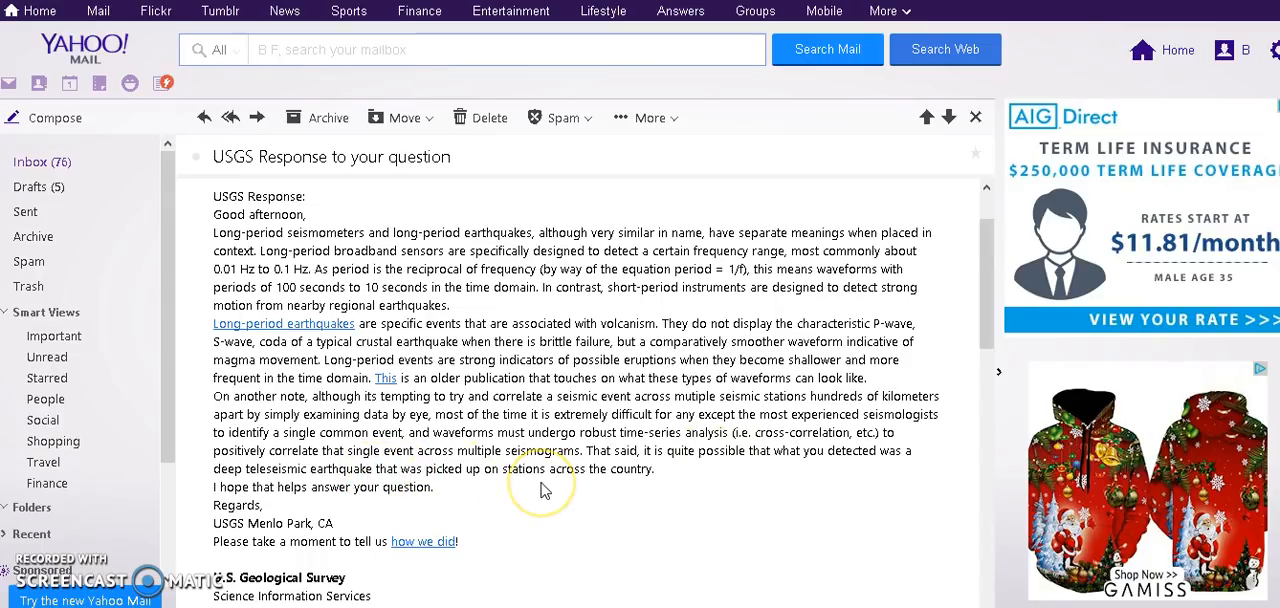
pyautogui.moveTo(544, 490)
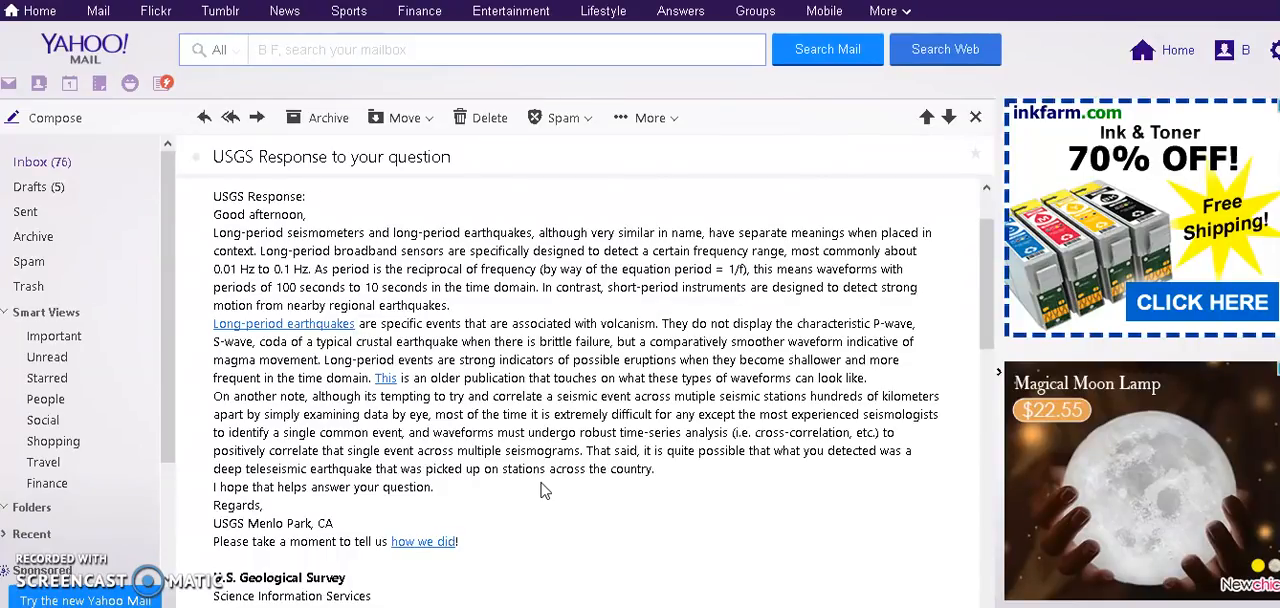
pyautogui.moveTo(488, 576)
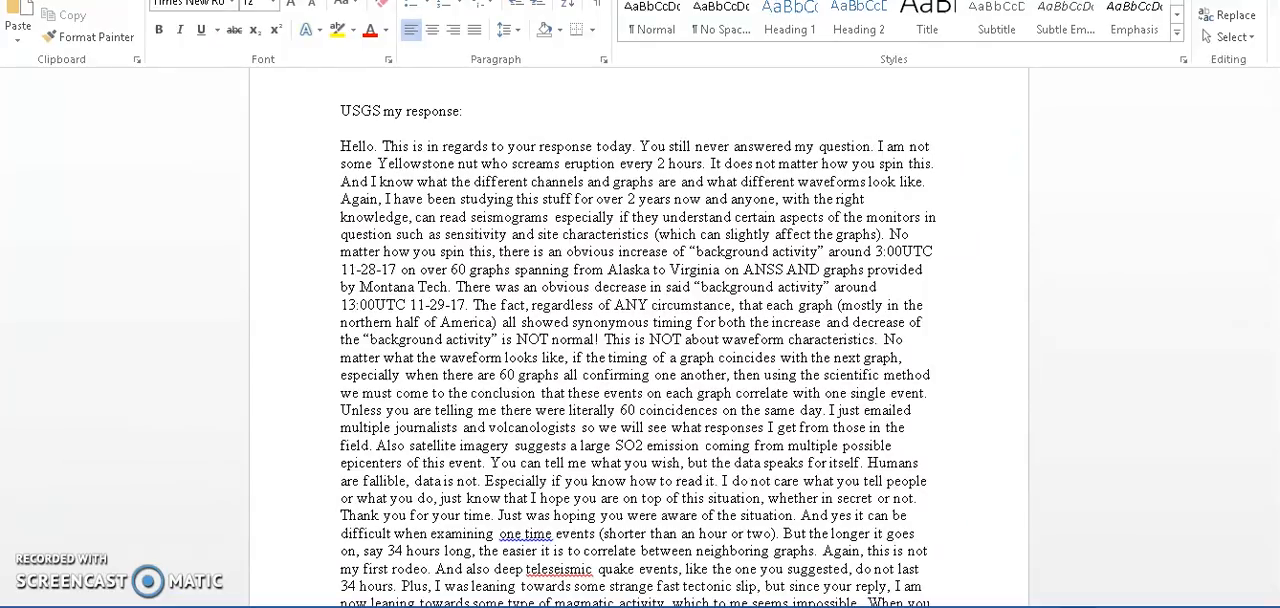
pyautogui.scroll(3)
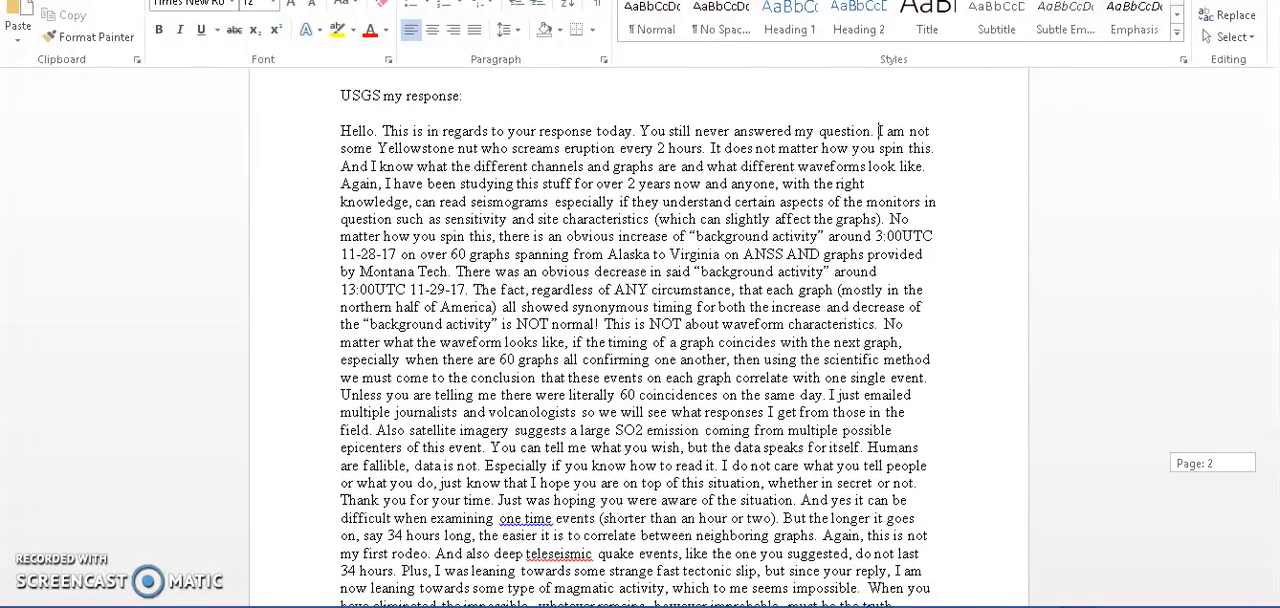
pyautogui.scroll(3)
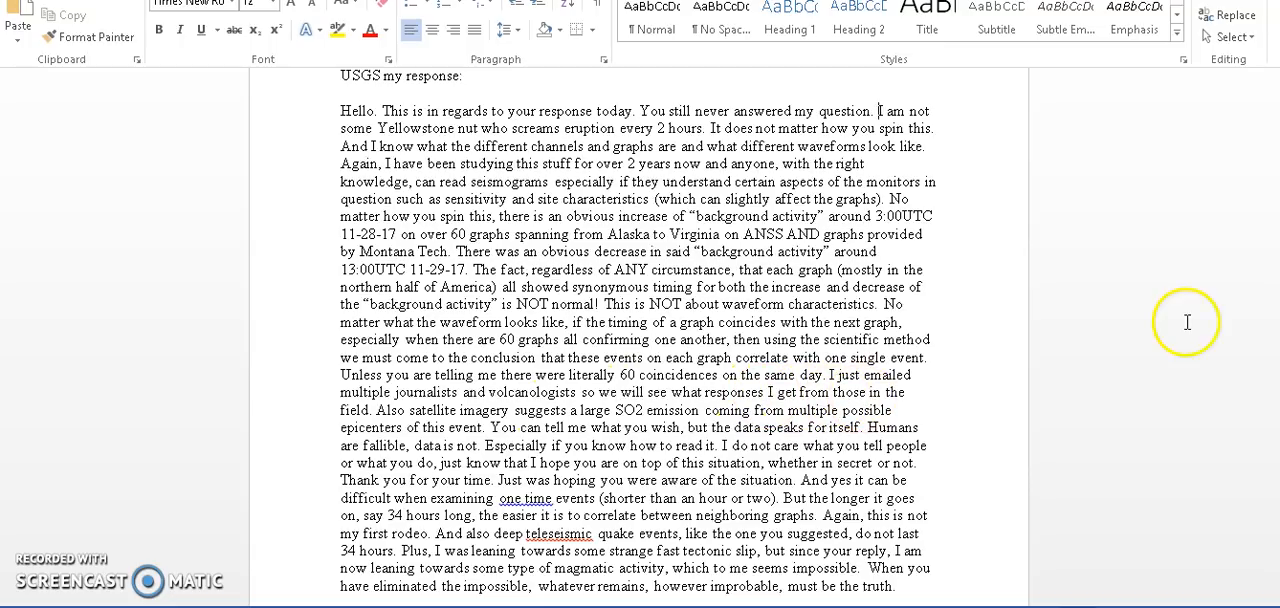
pyautogui.scroll(-3)
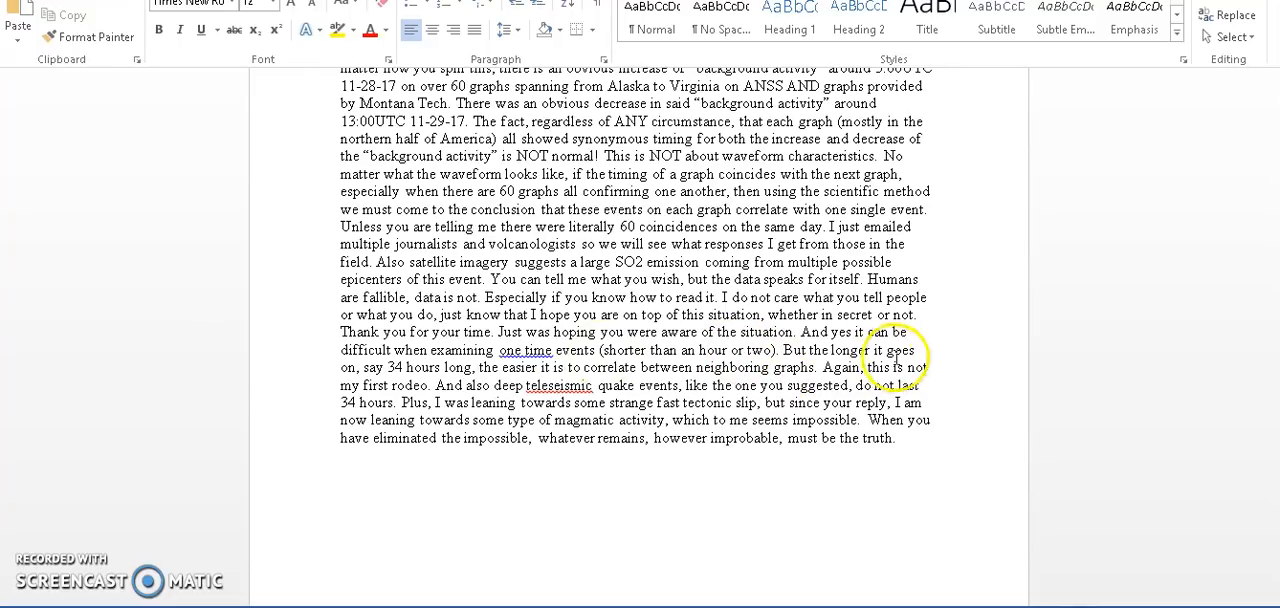
pyautogui.moveTo(896, 360)
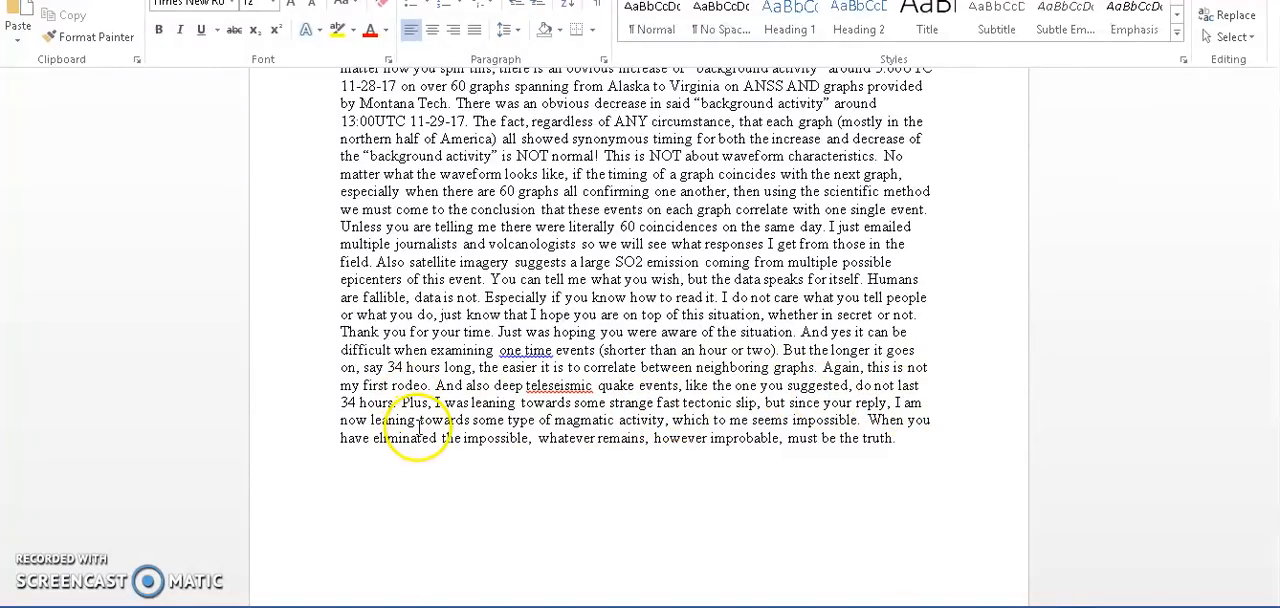
pyautogui.moveTo(688, 430)
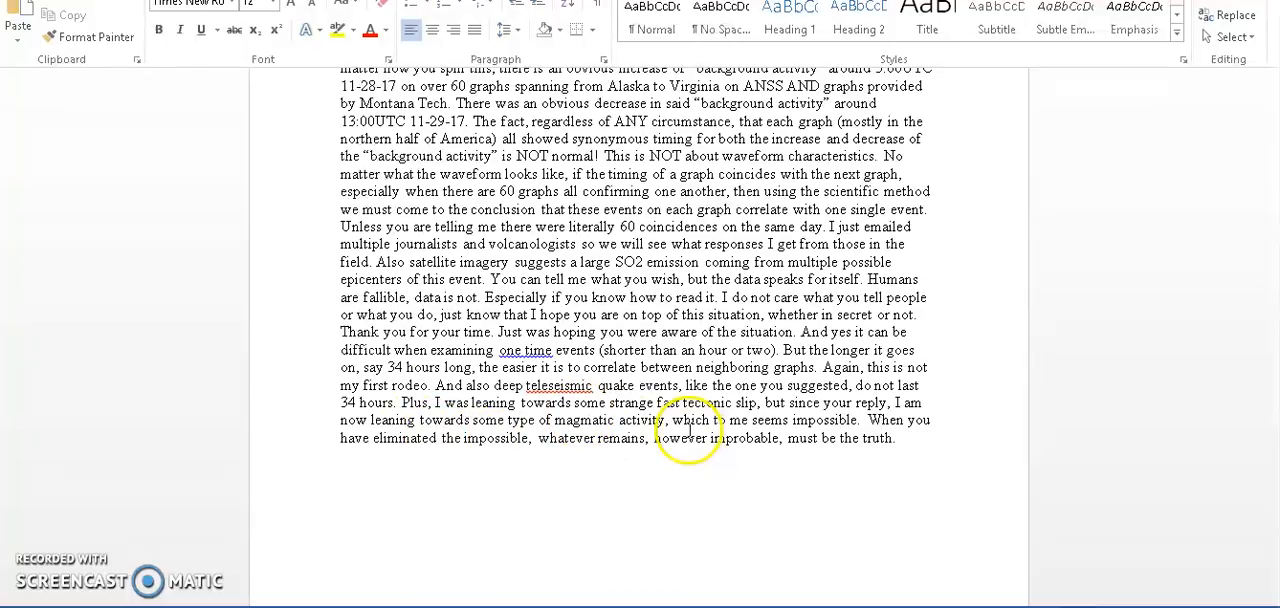